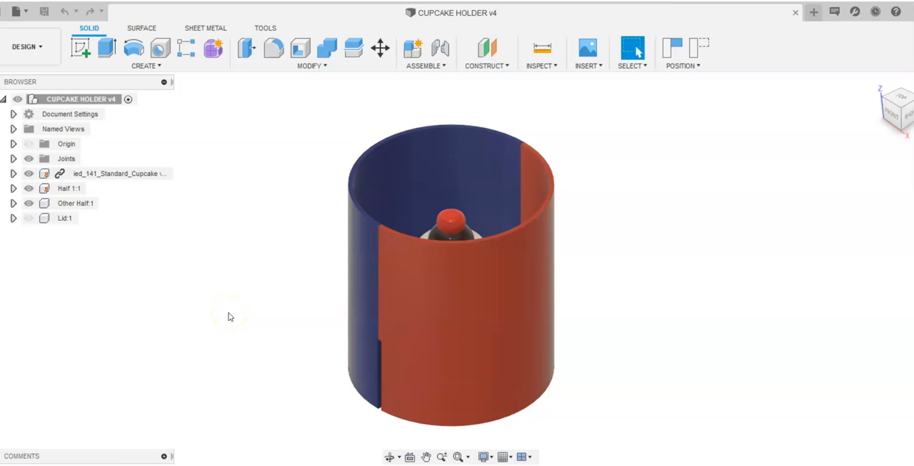
{"action": "mouse_move", "coordinate": [220, 214]}
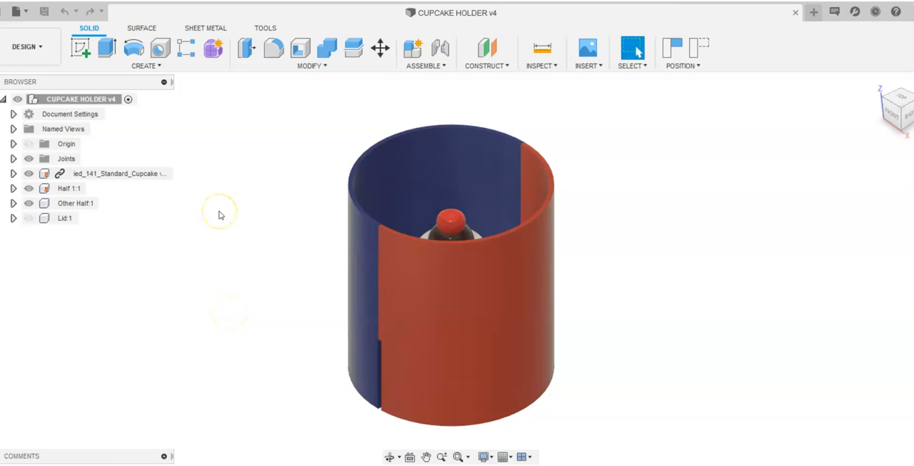
{"action": "mouse_move", "coordinate": [230, 217]}
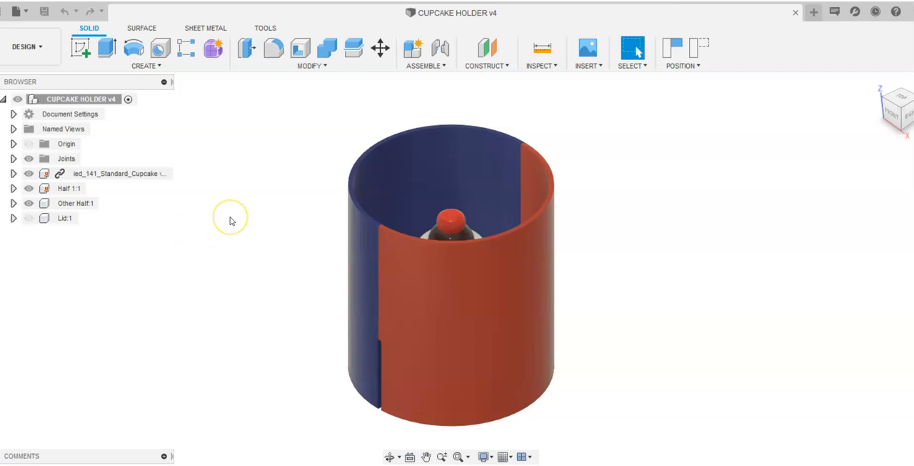
{"action": "mouse_move", "coordinate": [272, 240]}
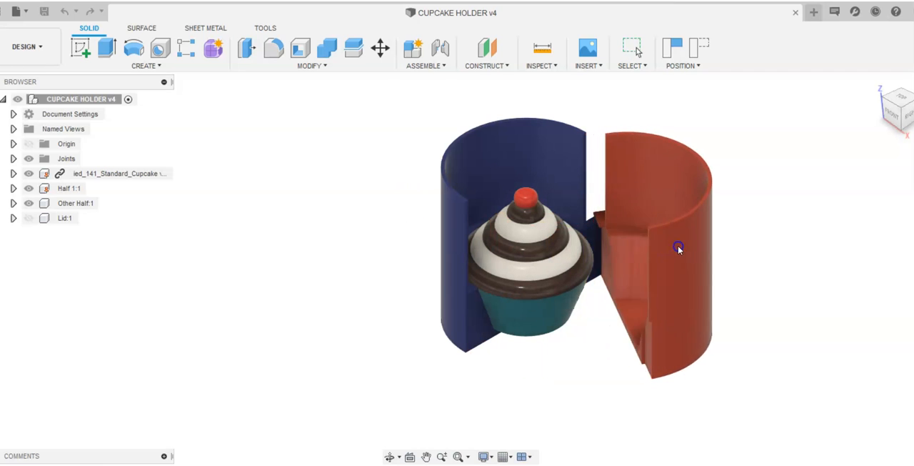
Orbit the model to view the two open holder halves around the cupcake
{"action": "left_click_drag", "start_coordinate": [679, 248], "coordinate": [647, 91]}
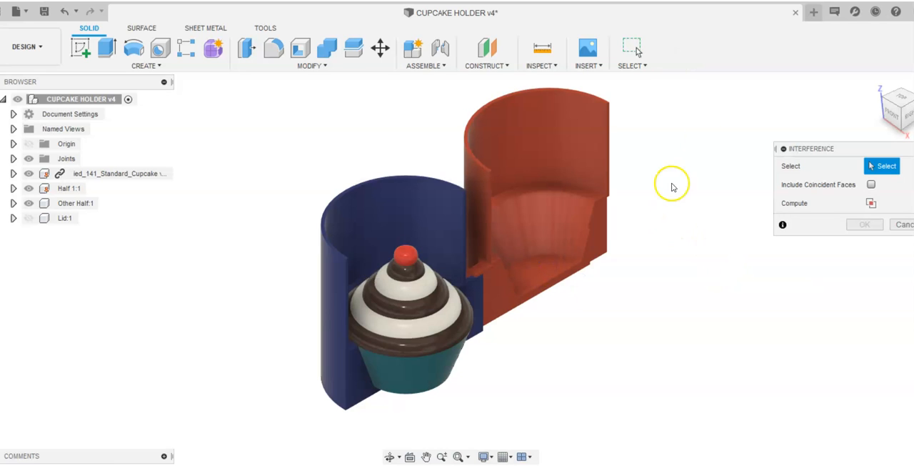
{"action": "mouse_move", "coordinate": [820, 157]}
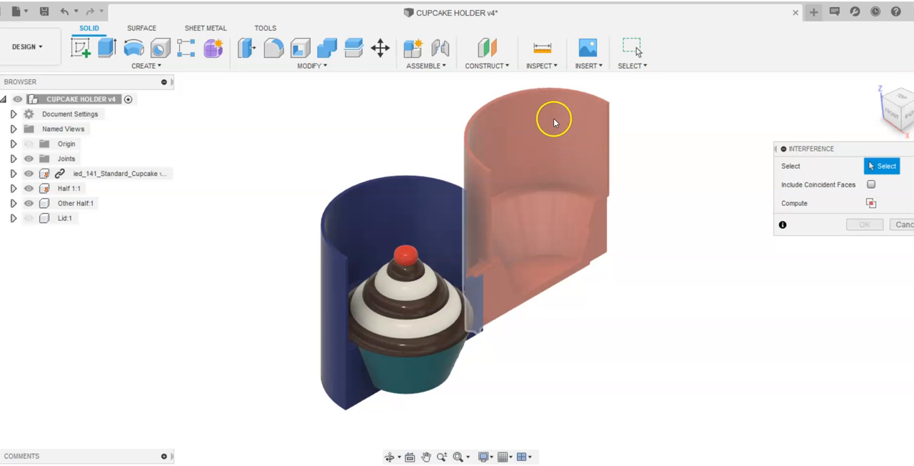
Add the red half to the interference check and compute; no interferences detected
{"action": "left_click", "coordinate": [554, 120]}
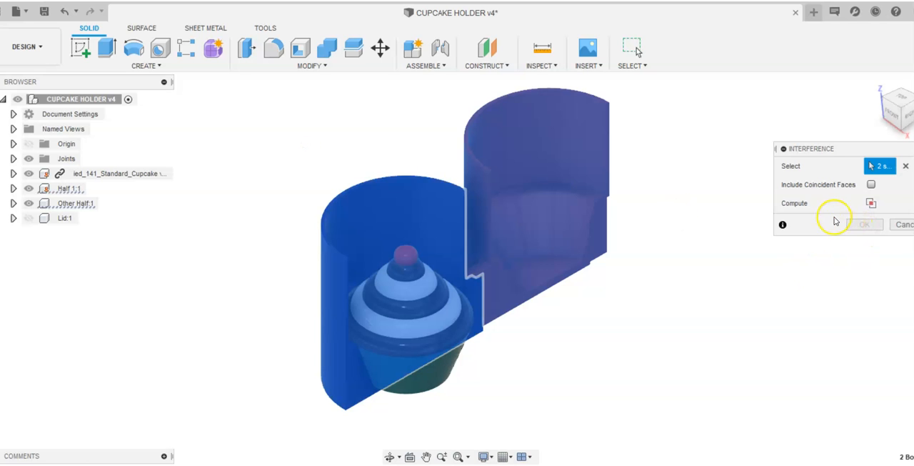
{"action": "left_click", "coordinate": [868, 203]}
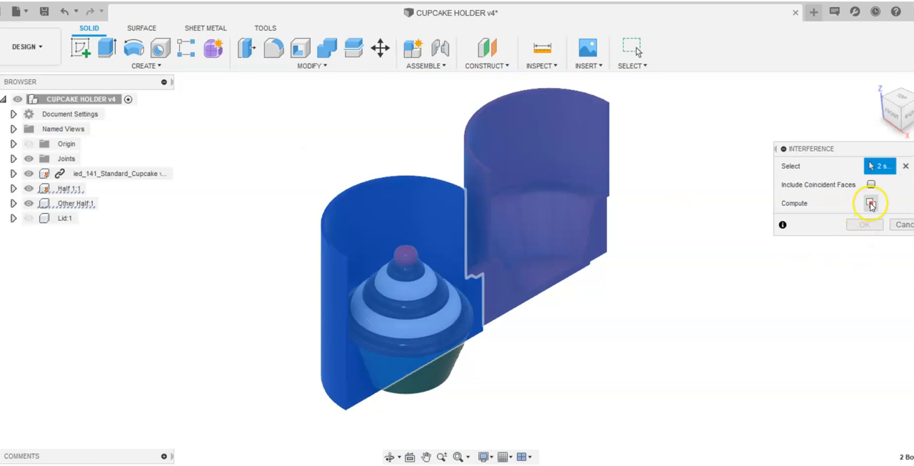
{"action": "left_click", "coordinate": [871, 203]}
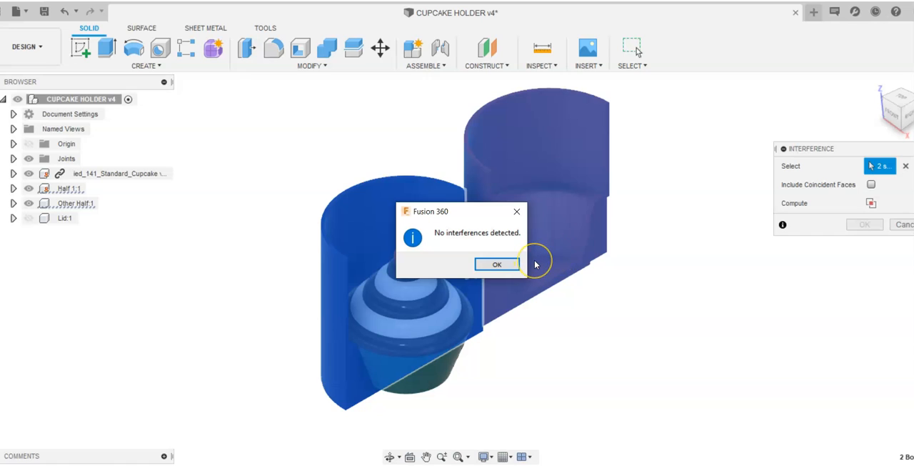
{"action": "mouse_move", "coordinate": [534, 264]}
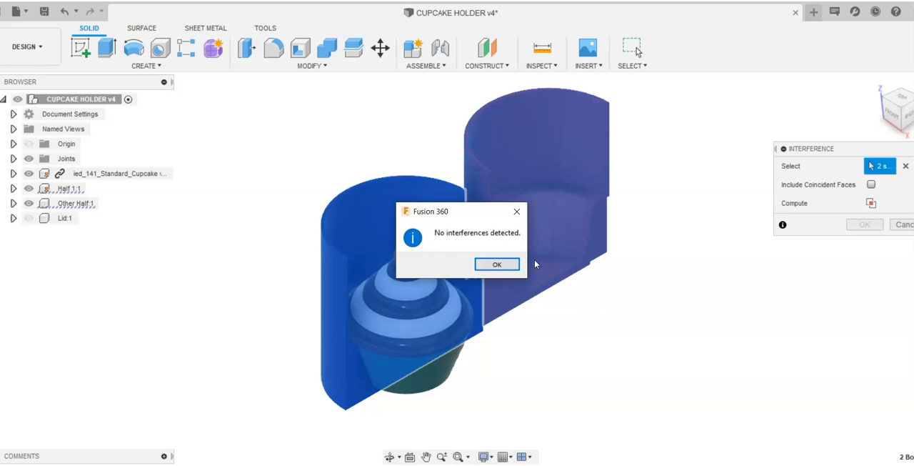
Dismiss the no-interference message and pick the partly closed red half for a new check
{"action": "left_click", "coordinate": [497, 262]}
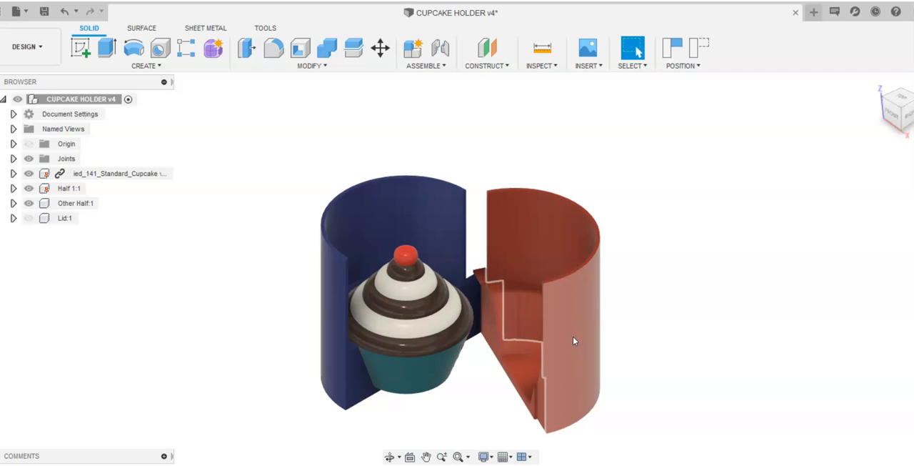
{"action": "left_click", "coordinate": [540, 66]}
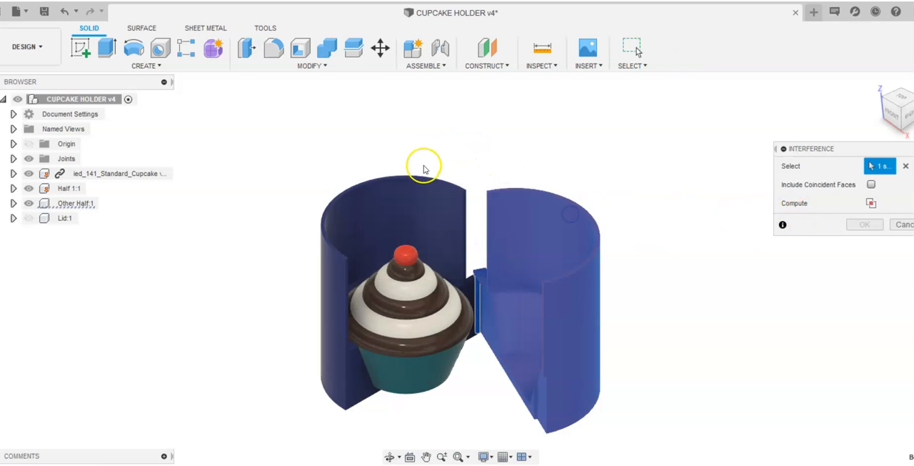
Compute the check, finding 53.274 mm³ overlap between Other Half:1 and Half 1:1, then accept
{"action": "left_click", "coordinate": [872, 202]}
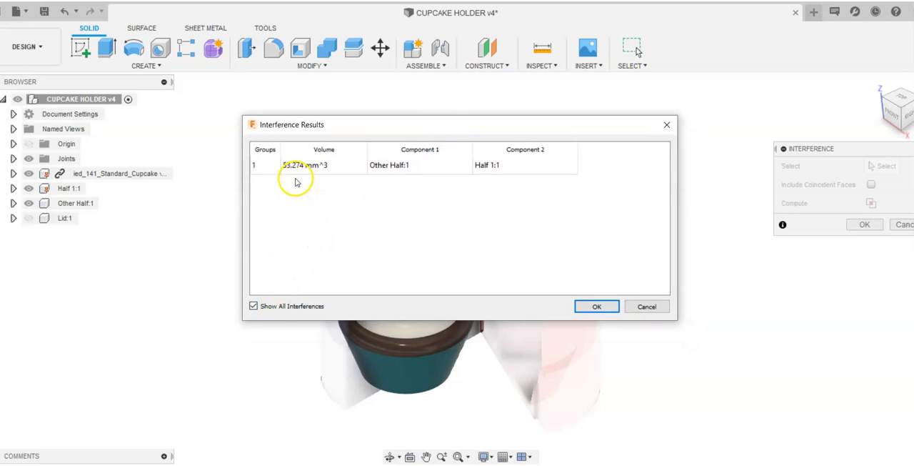
{"action": "mouse_move", "coordinate": [311, 168]}
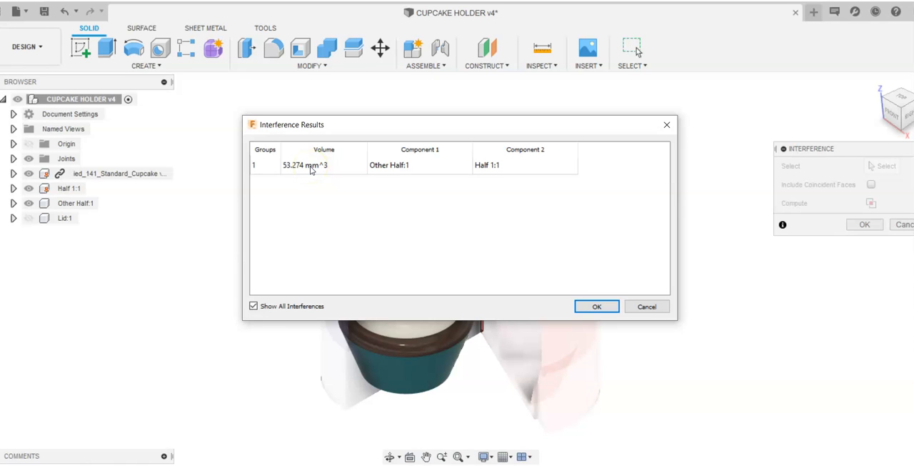
{"action": "mouse_move", "coordinate": [603, 306]}
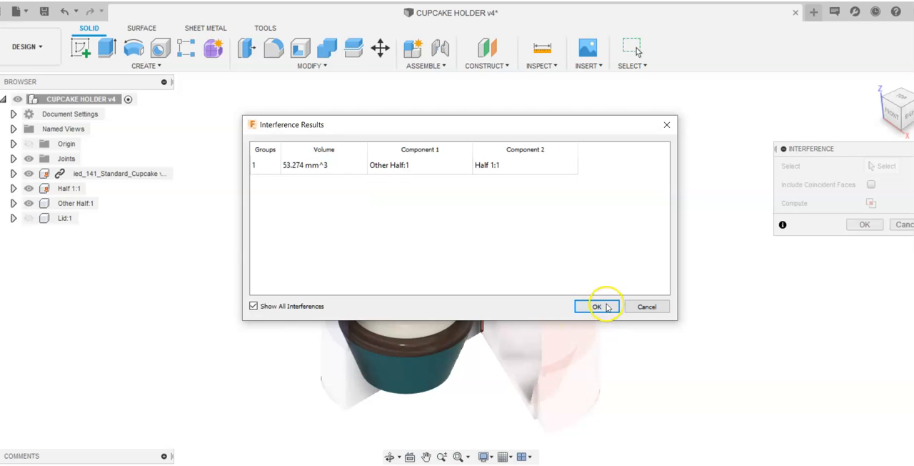
{"action": "left_click", "coordinate": [598, 306]}
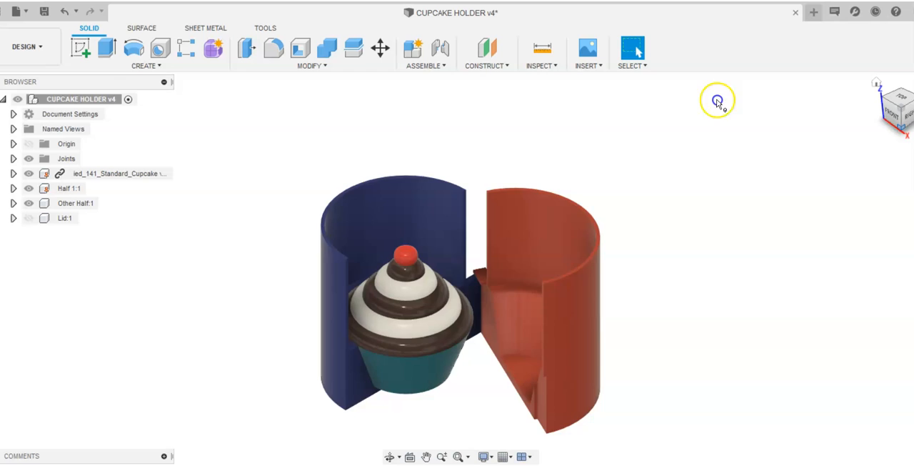
Swing the red half on its hinge until the holder is fully closed
{"action": "left_click_drag", "start_coordinate": [717, 100], "coordinate": [457, 260]}
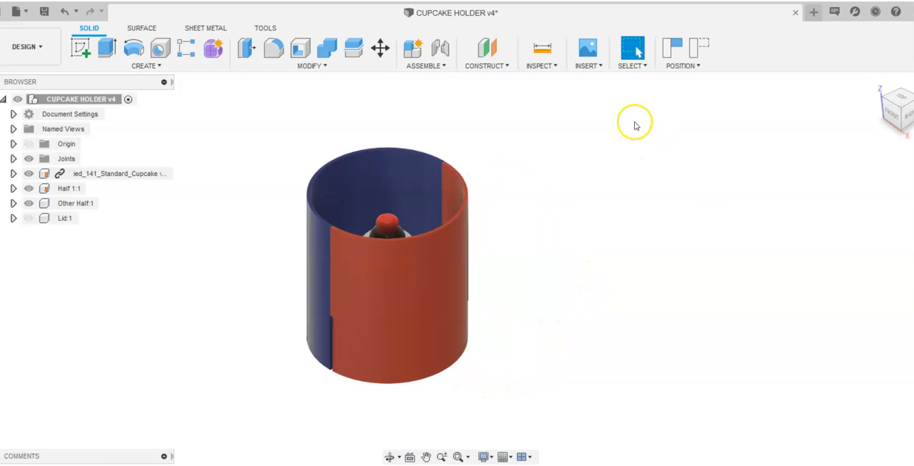
Run an interference check on the fully closed halves and dismiss the no-interference result
{"action": "left_click", "coordinate": [589, 54]}
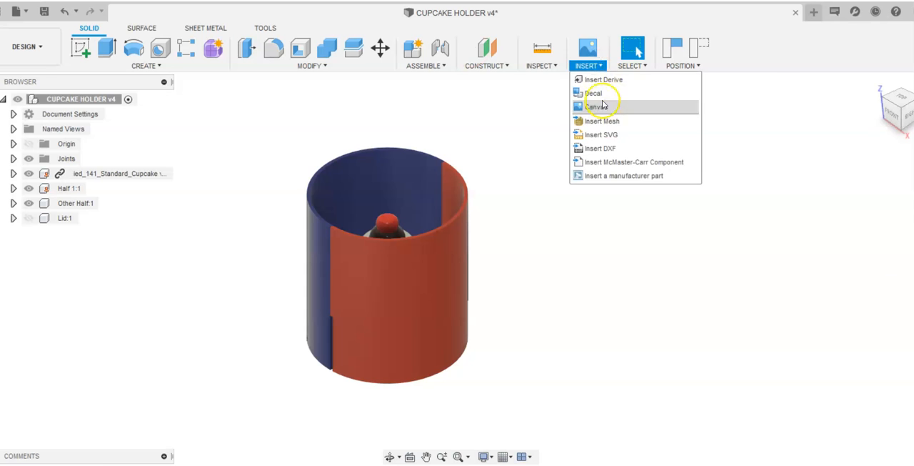
{"action": "left_click", "coordinate": [540, 65]}
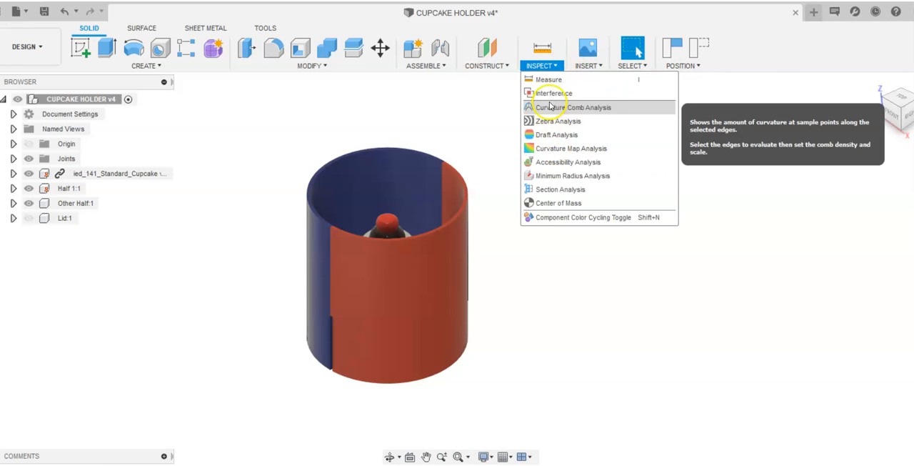
{"action": "left_click", "coordinate": [552, 93]}
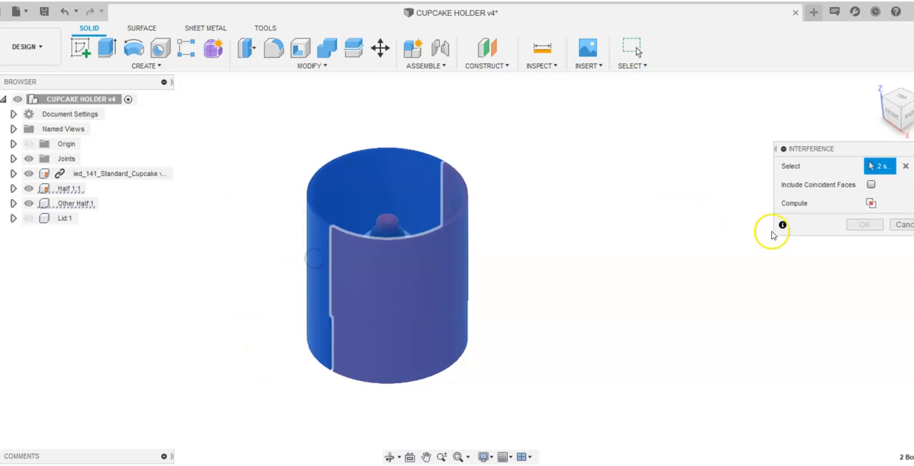
{"action": "left_click", "coordinate": [886, 203]}
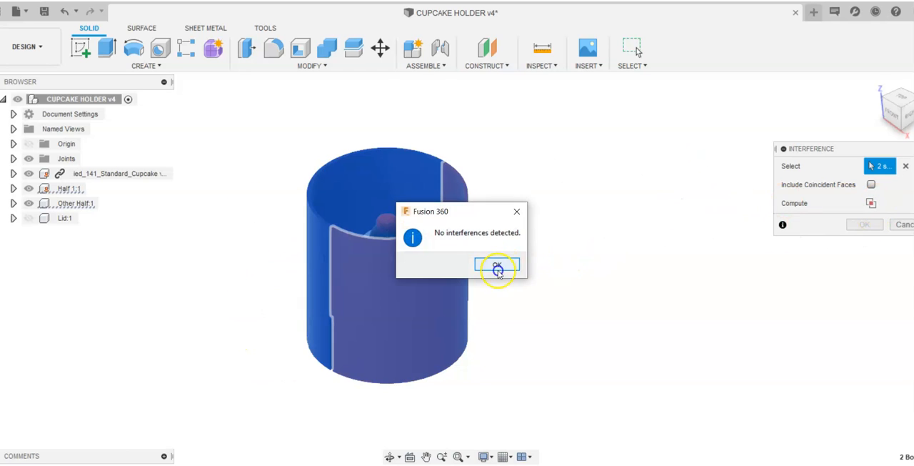
{"action": "left_click", "coordinate": [497, 267]}
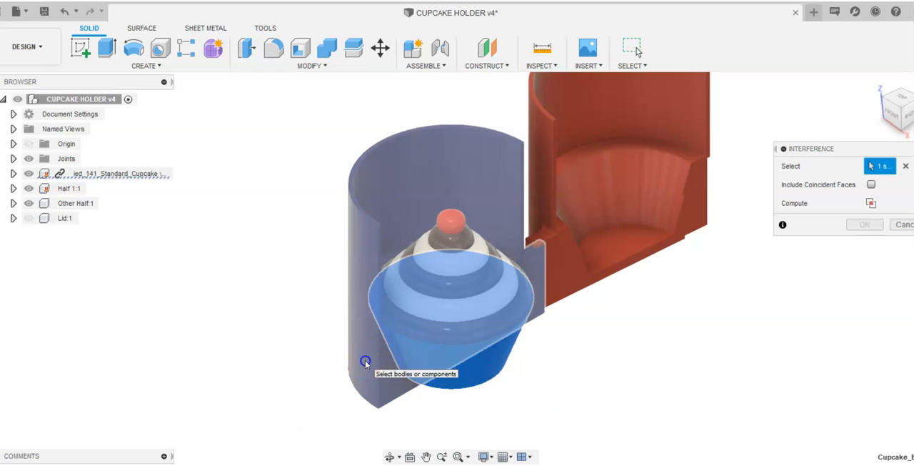
Close the Interference panel, returning to the open holder view
{"action": "left_click", "coordinate": [870, 203]}
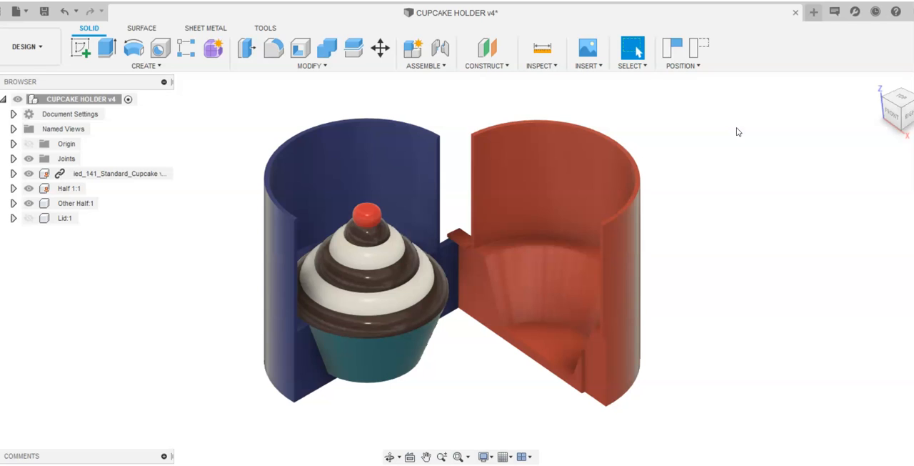
Browse the Inspect menu, then the Assemble menu over the open holder
{"action": "left_click", "coordinate": [541, 54]}
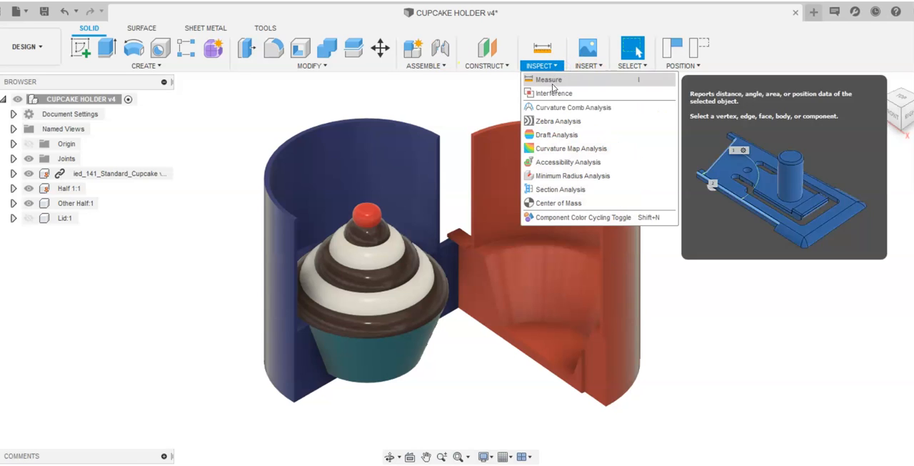
{"action": "mouse_move", "coordinate": [555, 93]}
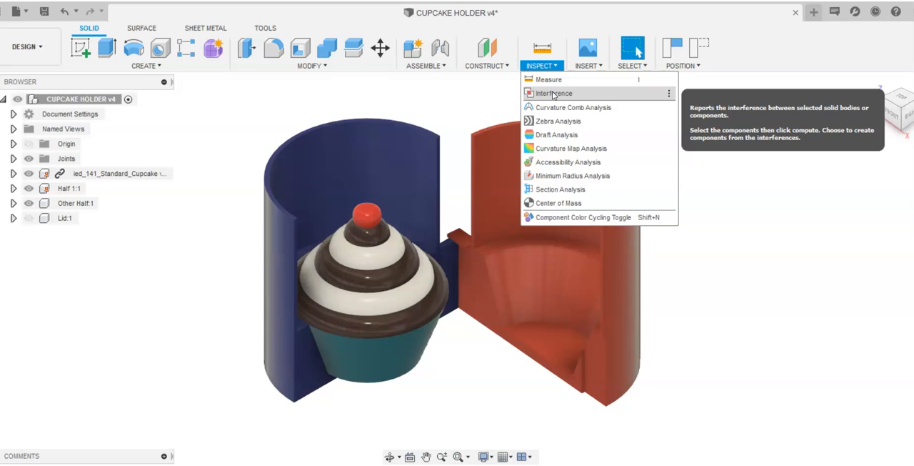
{"action": "left_click", "coordinate": [423, 66]}
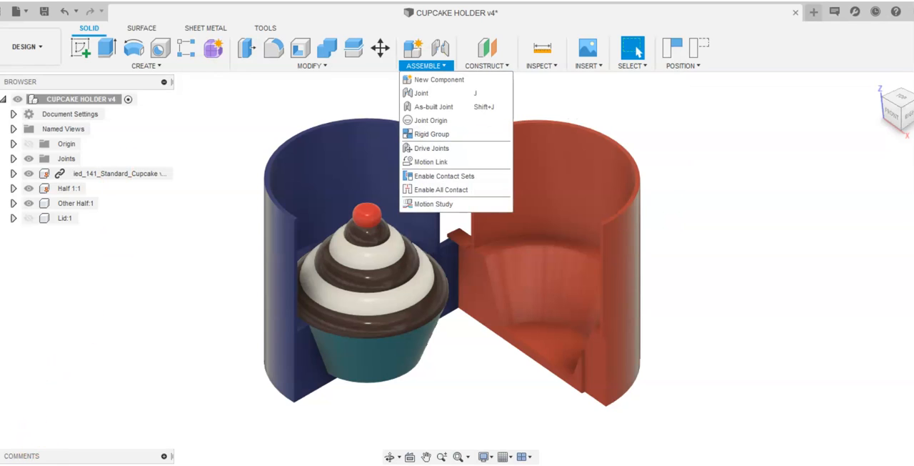